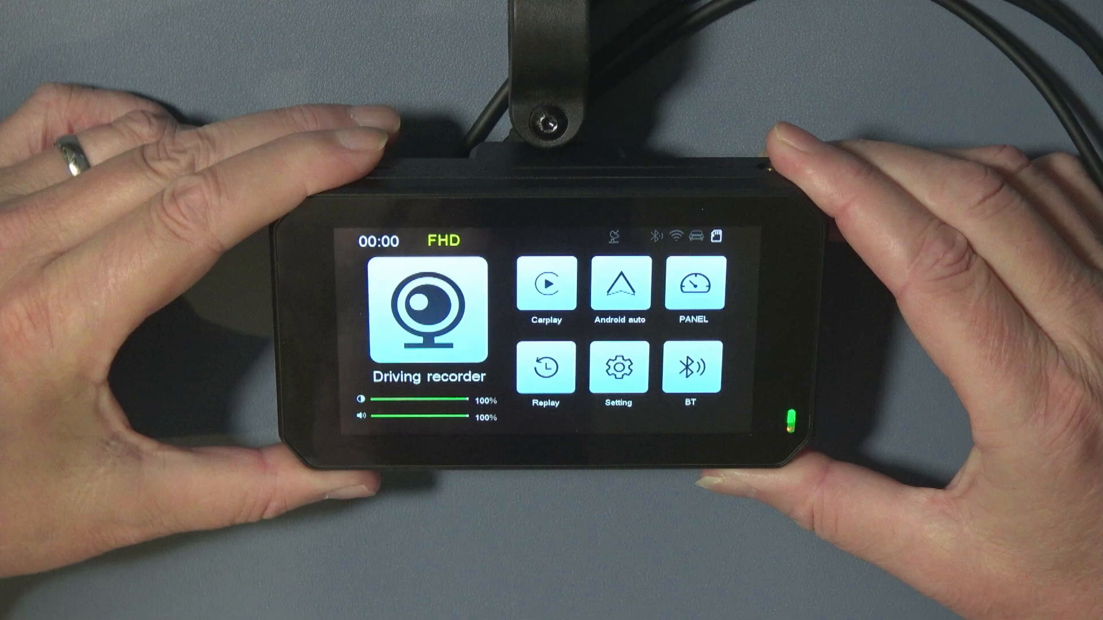
{"action": "left_click", "coordinate": [692, 284]}
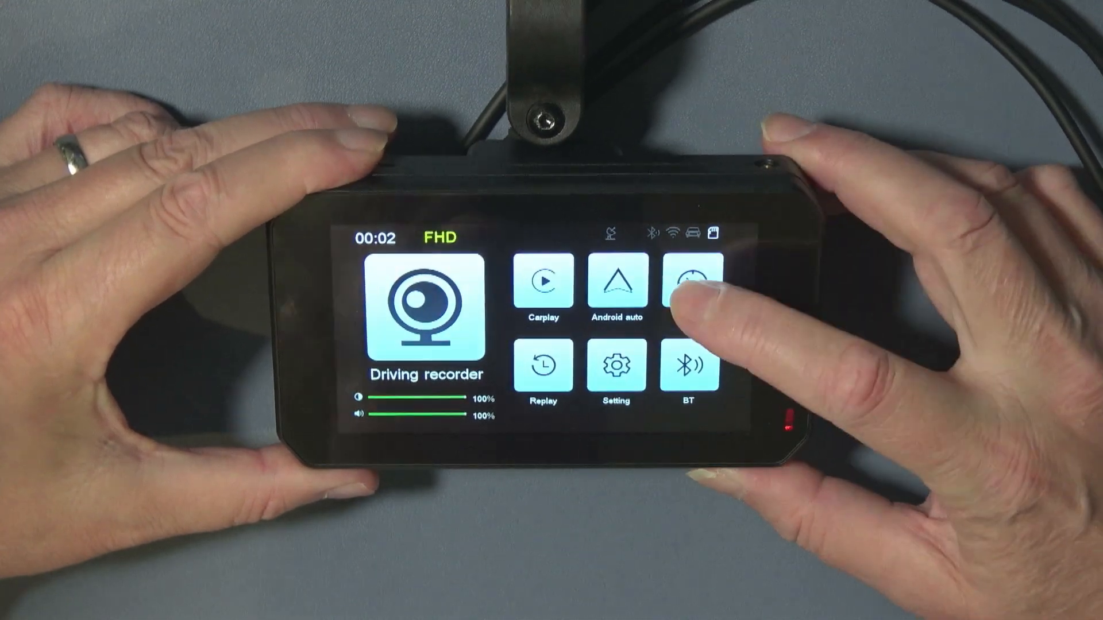
{"action": "left_click", "coordinate": [693, 282]}
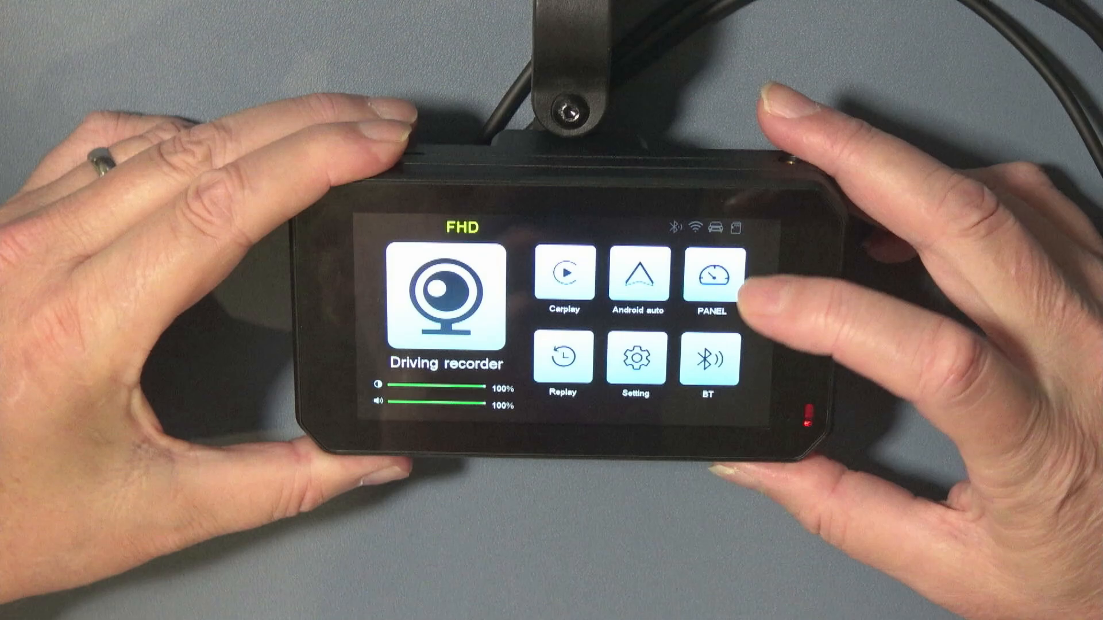
{"action": "left_click", "coordinate": [711, 277]}
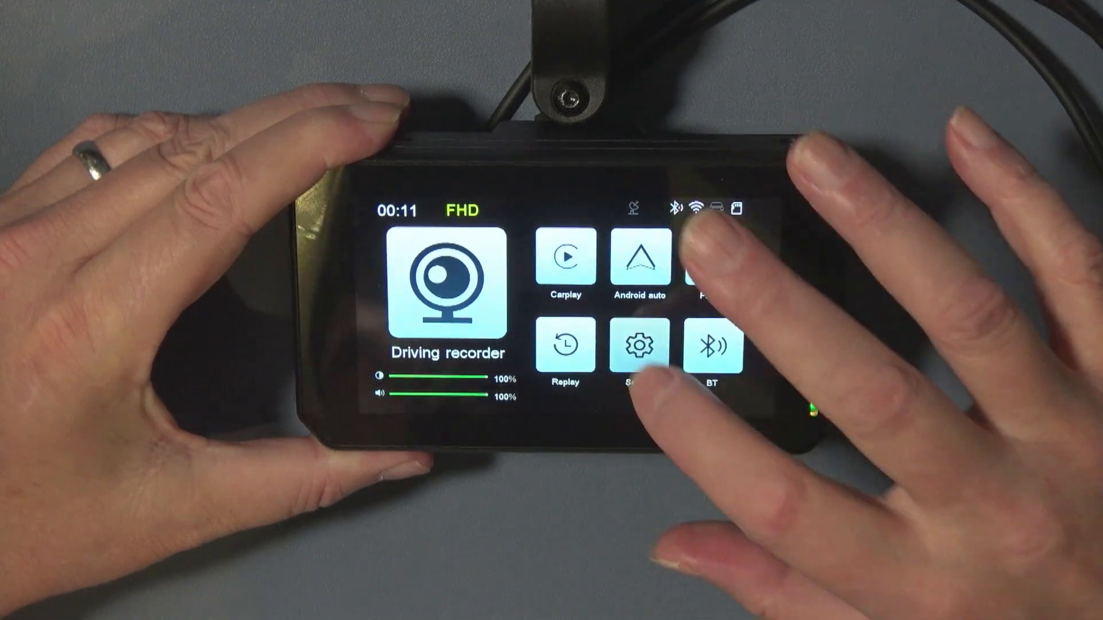
{"action": "left_click", "coordinate": [636, 345]}
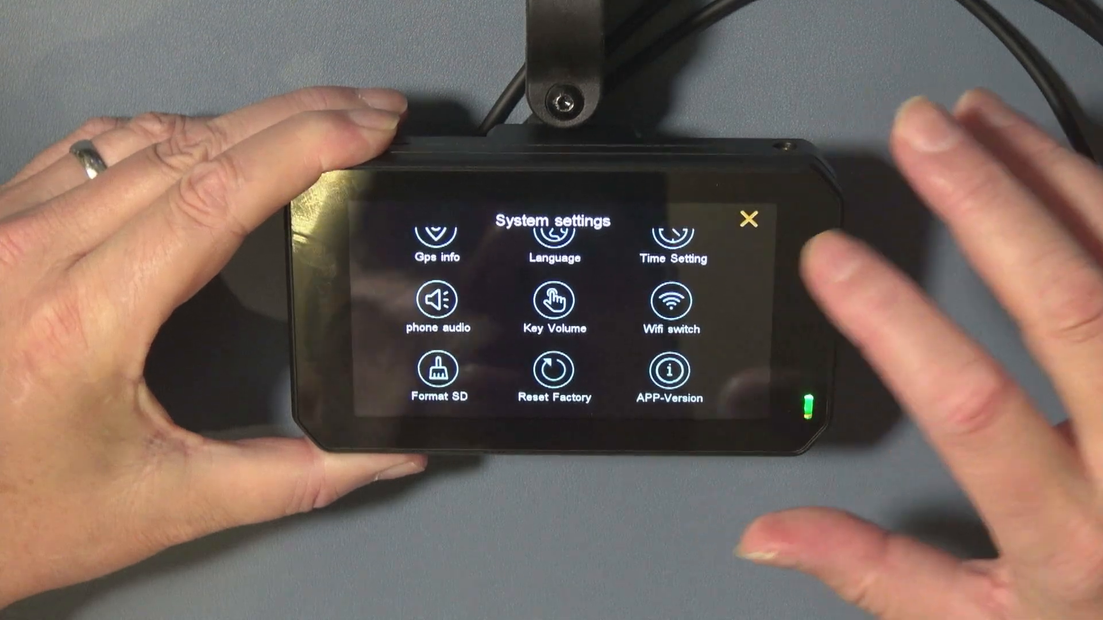
{"action": "left_click", "coordinate": [748, 219]}
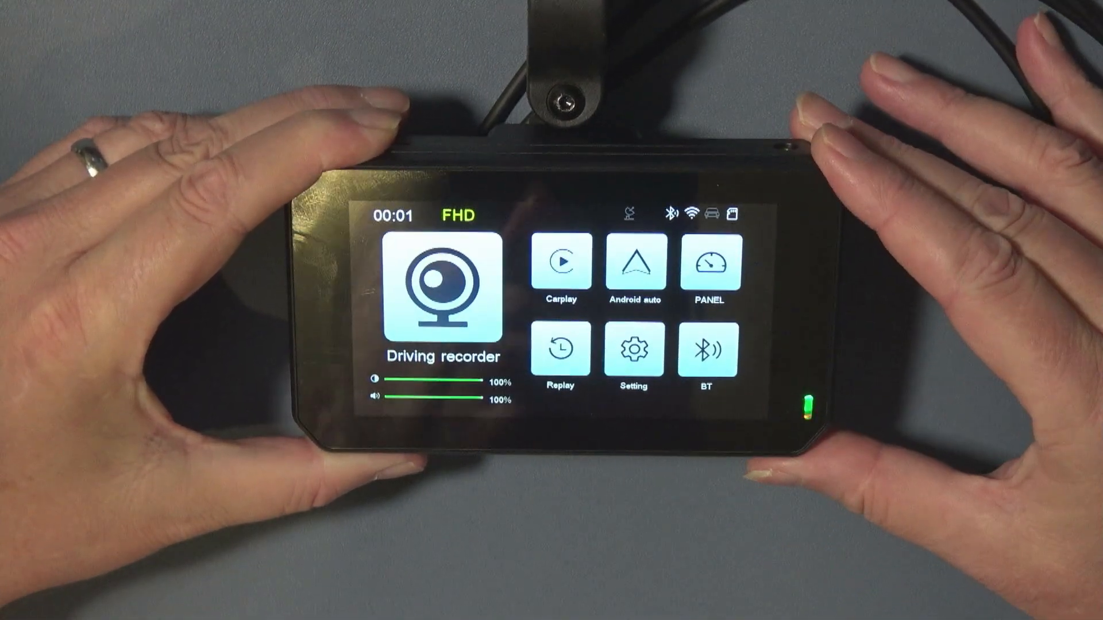